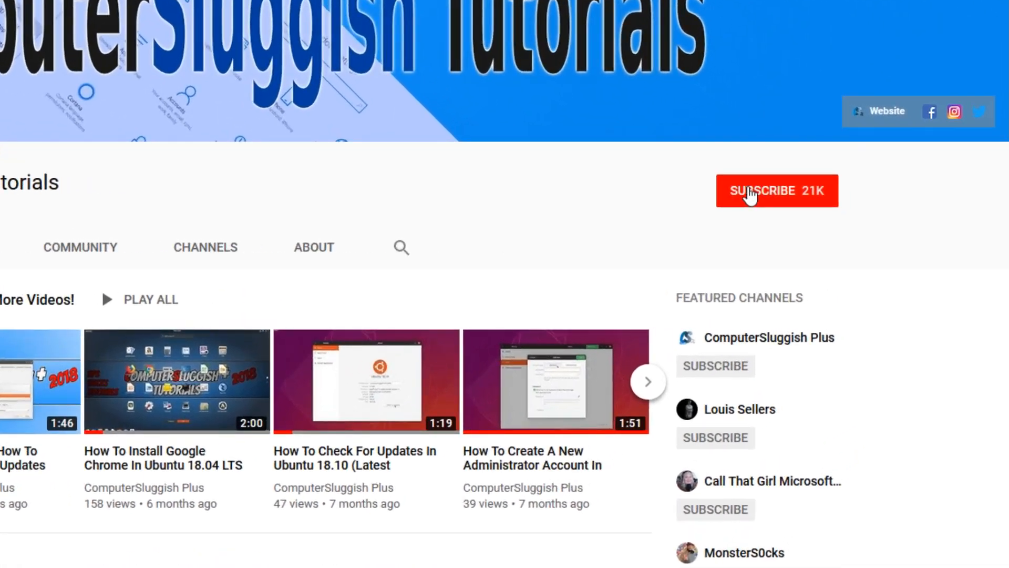
Step: Subscribe to the ComputerSluggish Tutorials YouTube channel
left_click(777, 191)
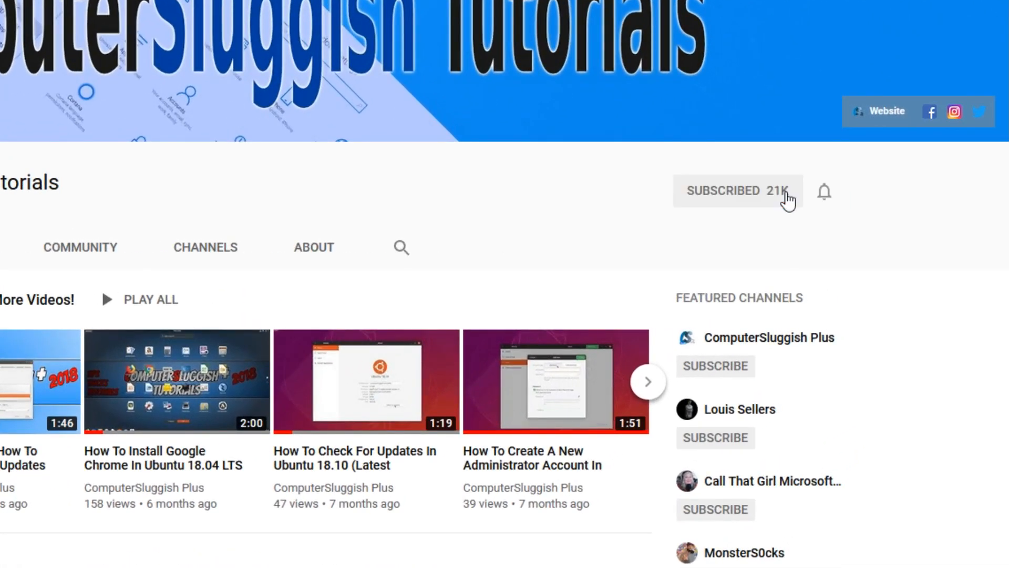
mouse_move(825, 192)
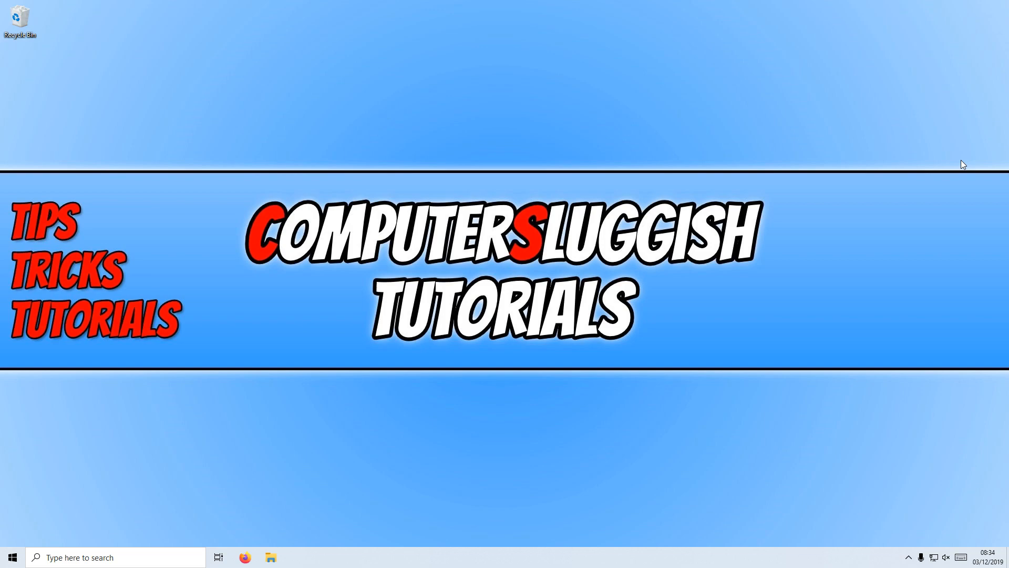
mouse_move(892, 170)
type("dev")
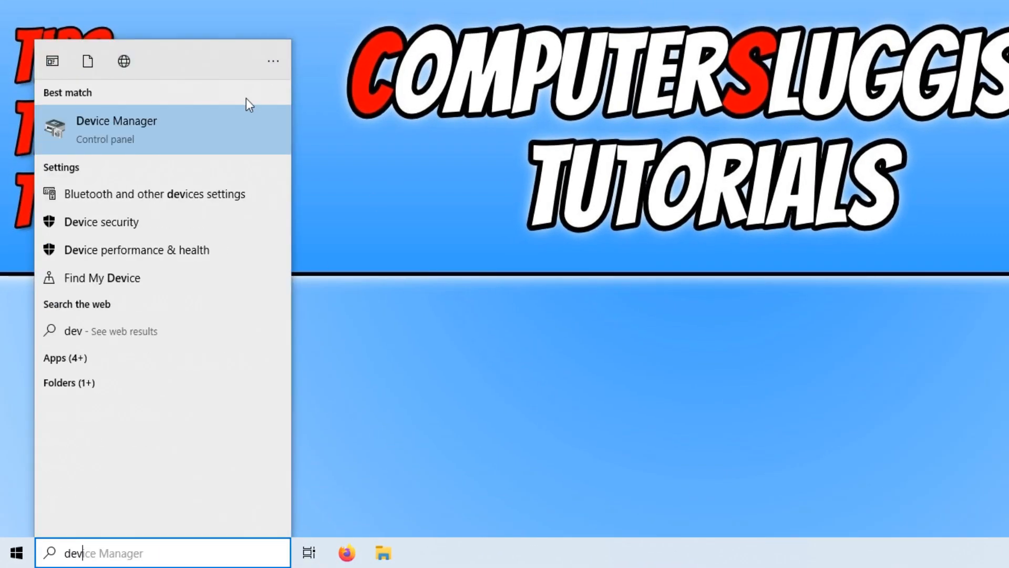
Step: Launch Device Manager from the search results
left_click(116, 129)
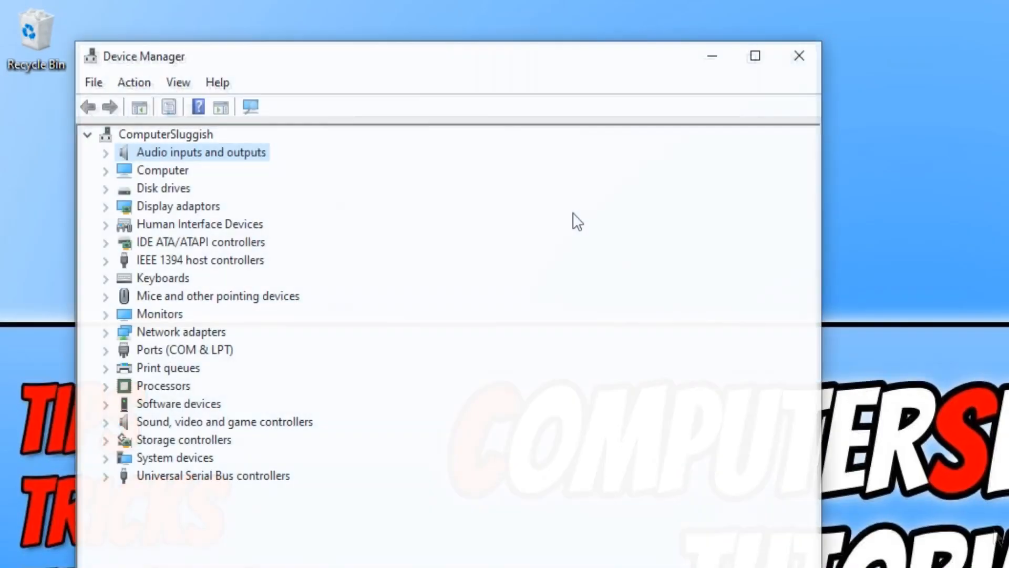
mouse_move(180, 195)
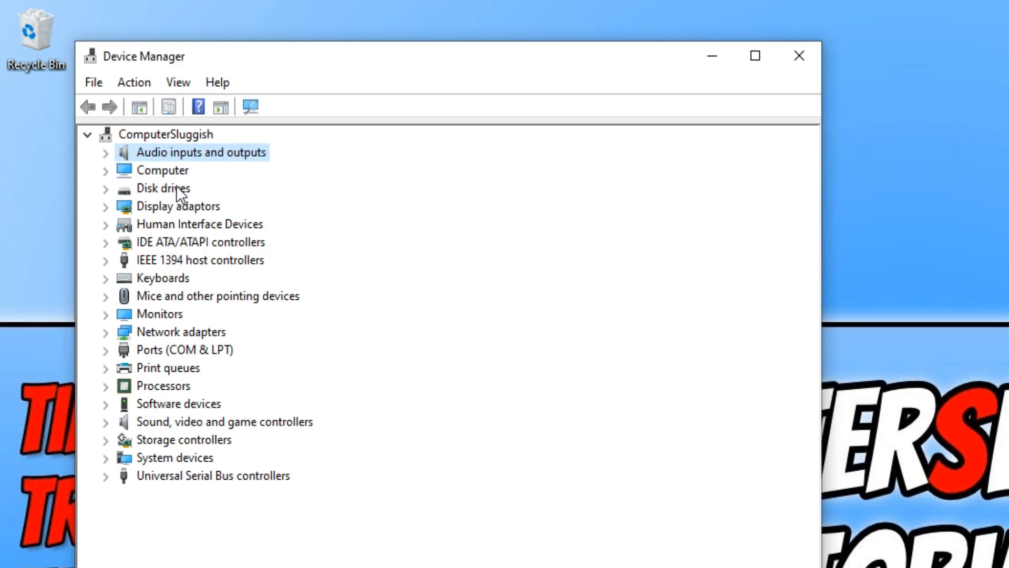
mouse_move(233, 218)
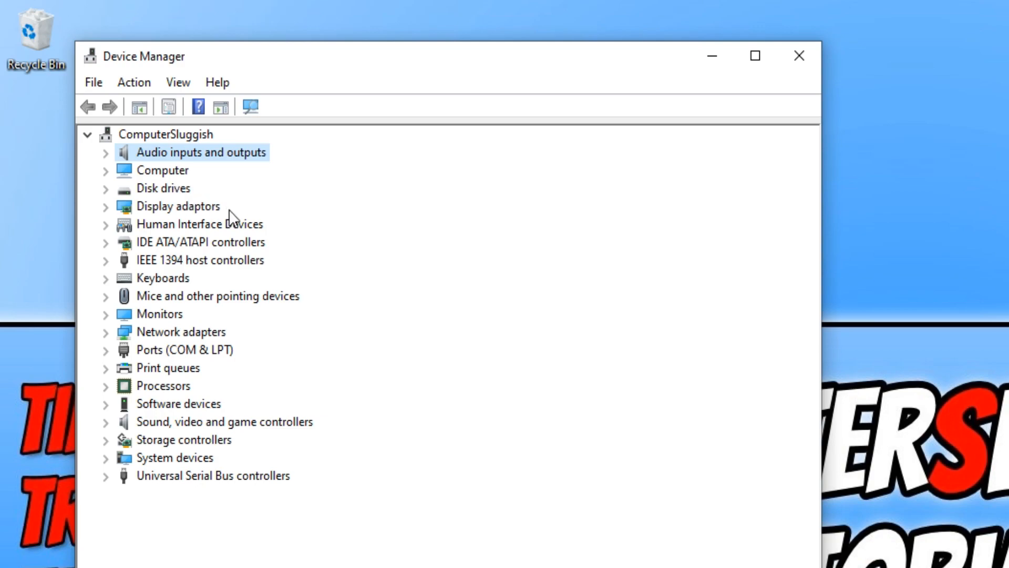
mouse_move(206, 222)
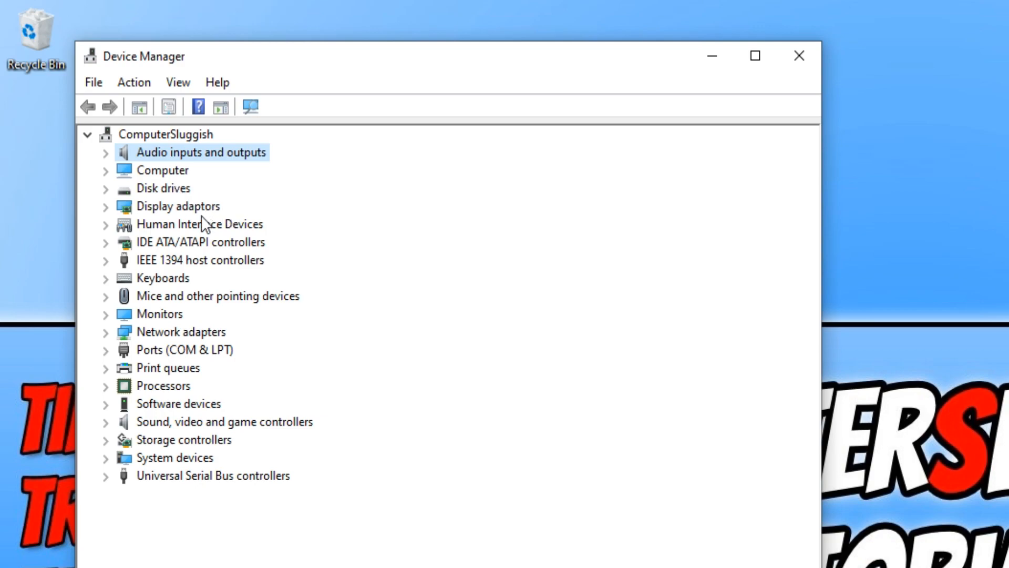
mouse_move(168, 165)
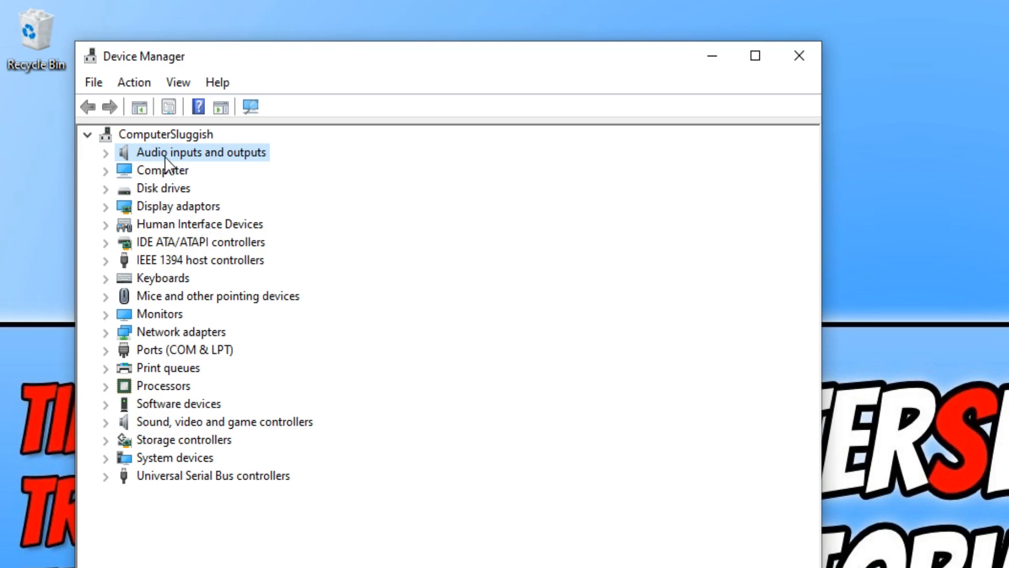
mouse_move(198, 465)
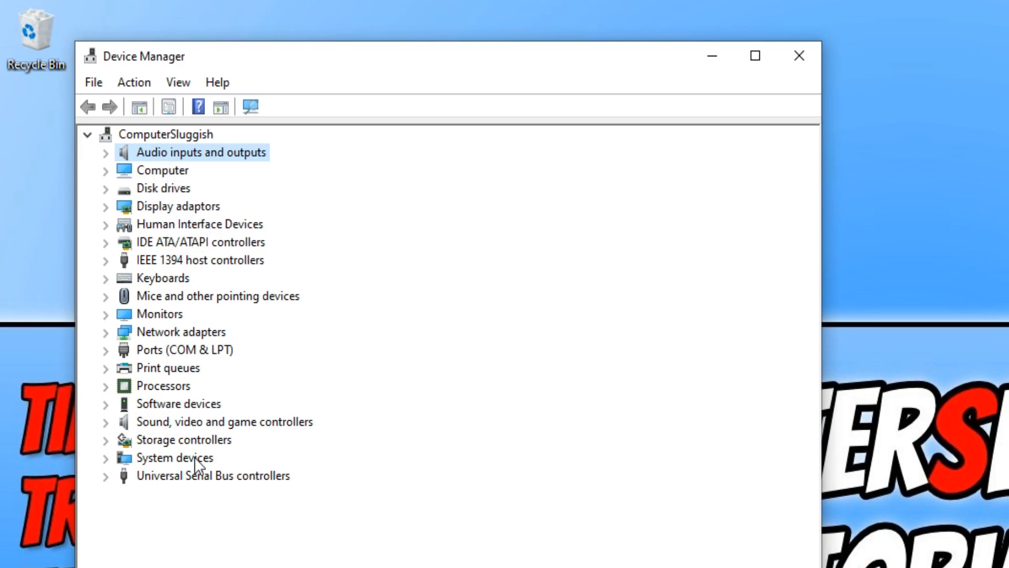
mouse_move(256, 269)
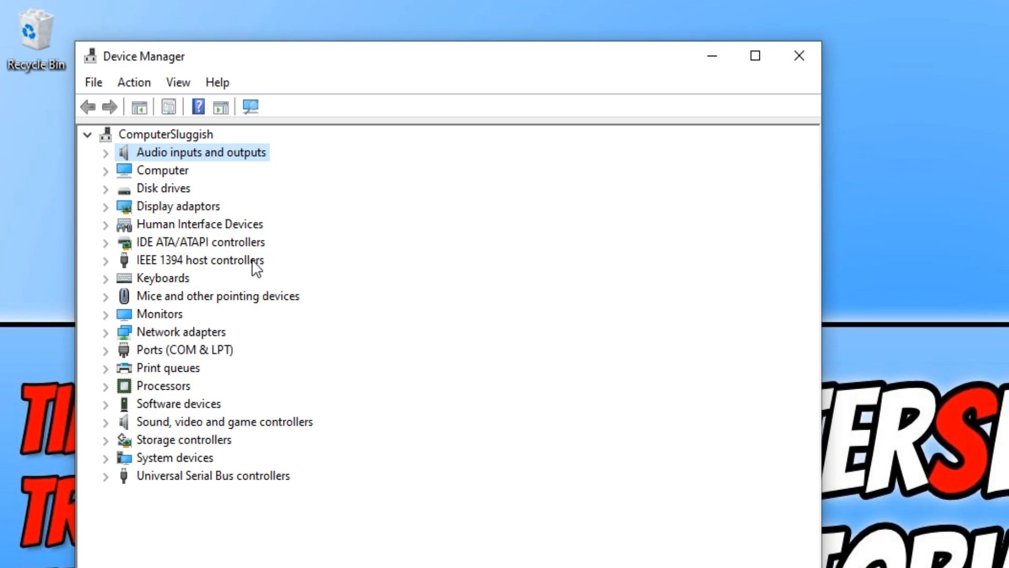
mouse_move(139, 240)
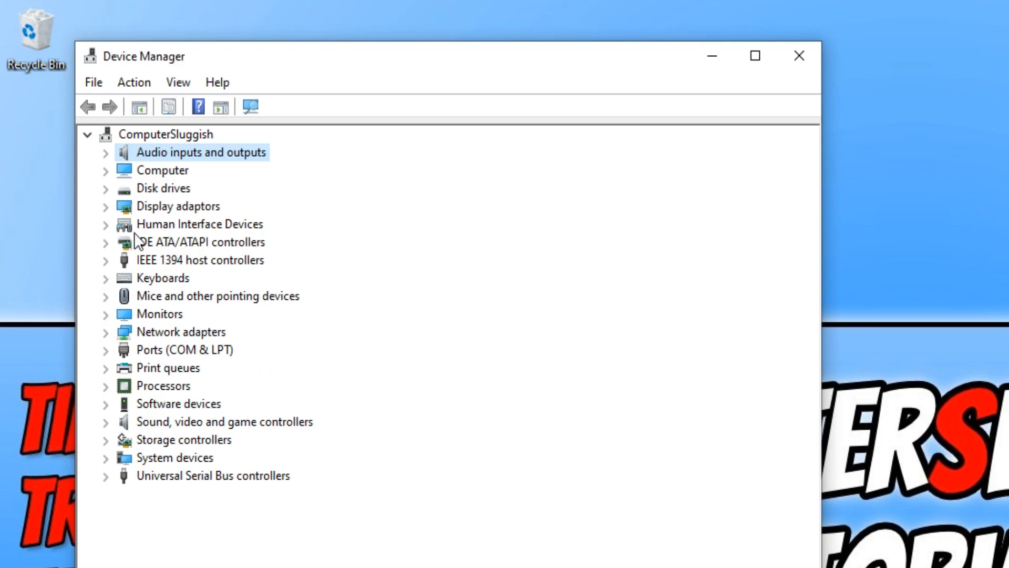
mouse_move(243, 218)
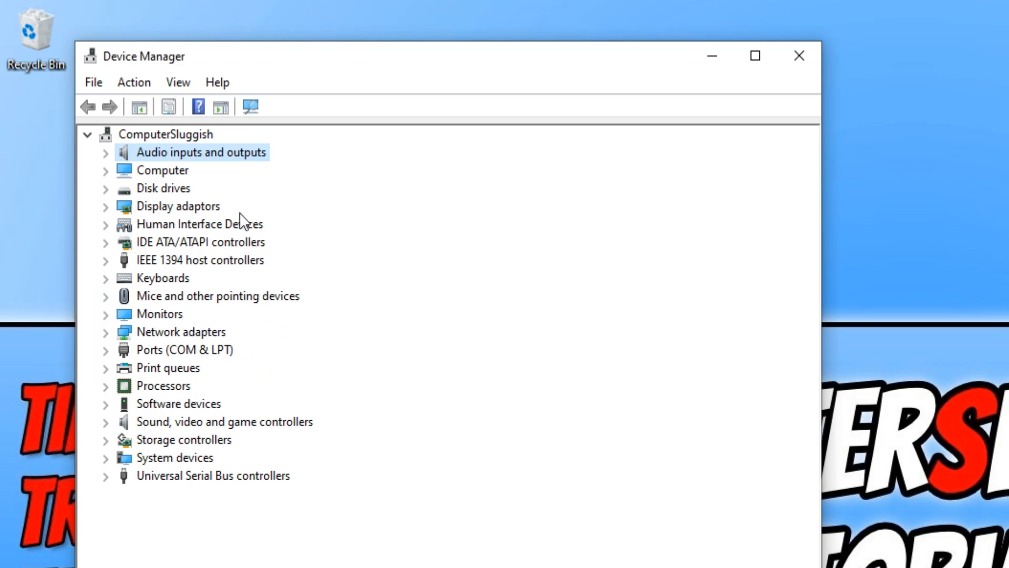
mouse_move(123, 221)
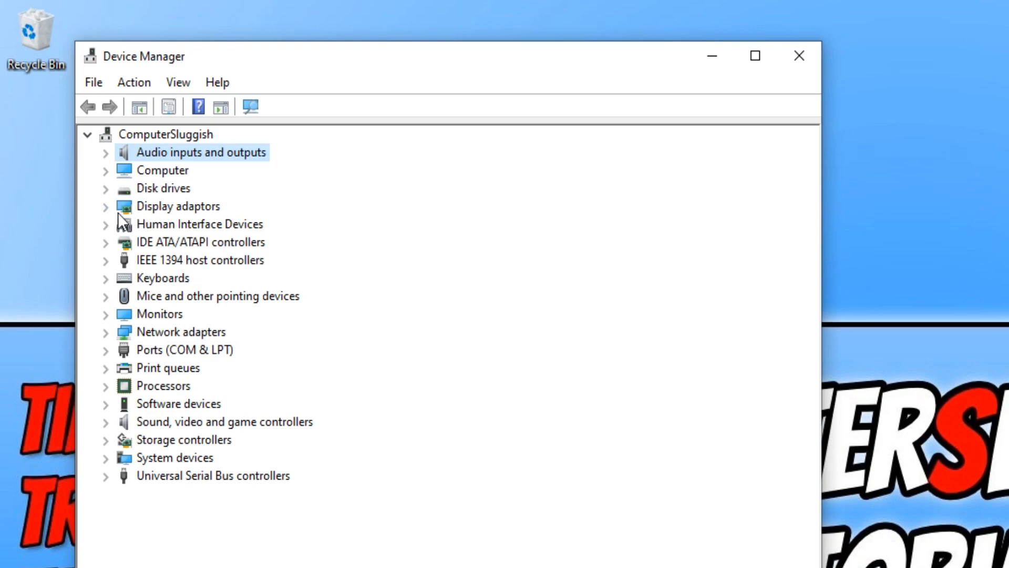
Step: Open Update Driver from the NVIDIA GeForce GTX 960 properties under Display adaptors
left_click(105, 207)
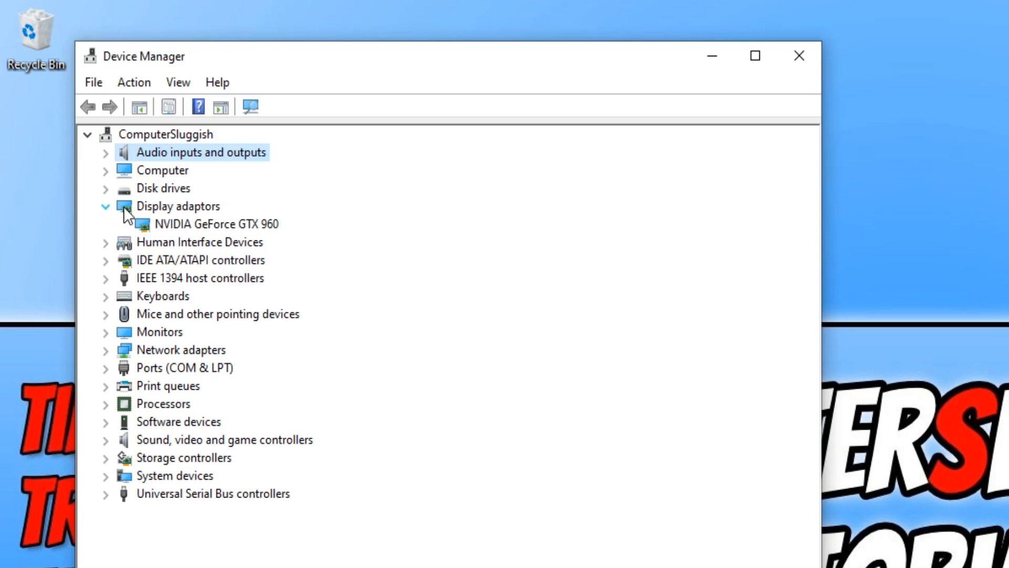
right_click(217, 224)
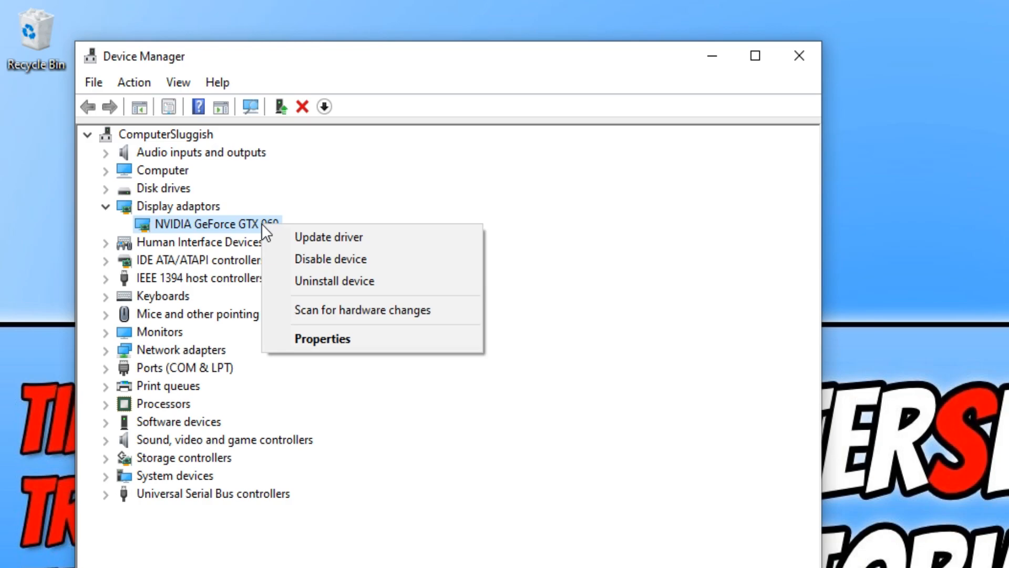
left_click(322, 338)
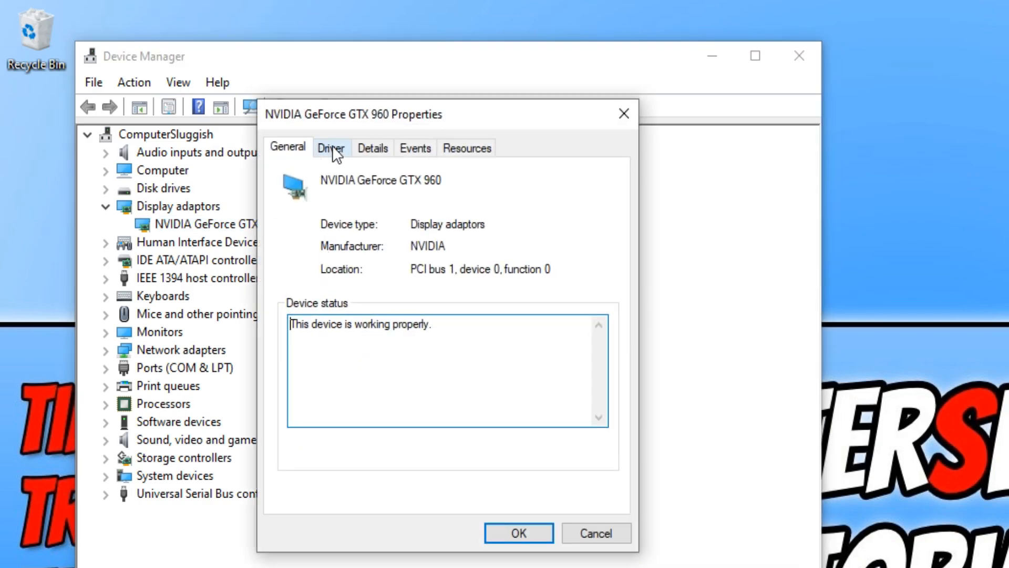
left_click(331, 147)
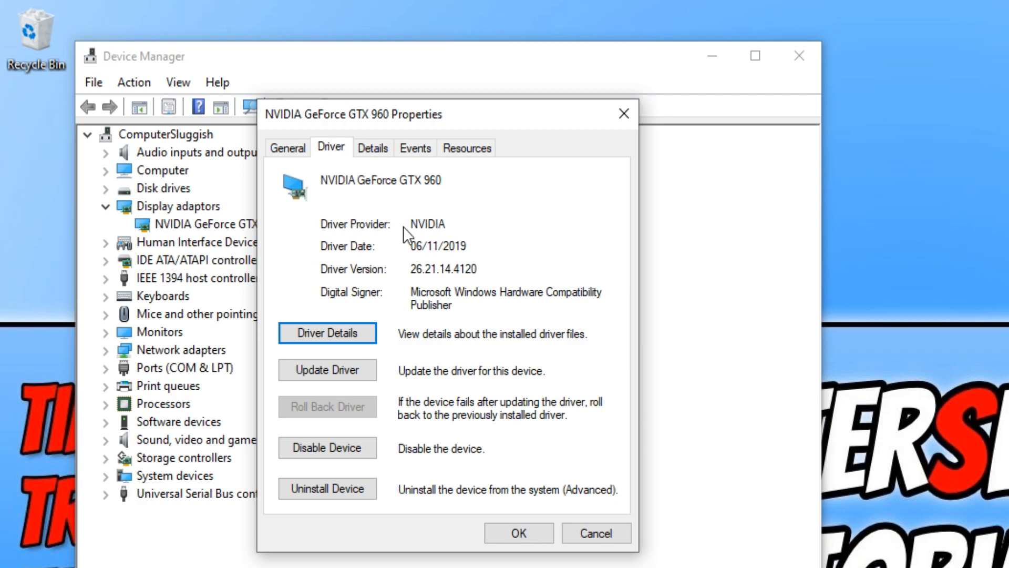
left_click(327, 370)
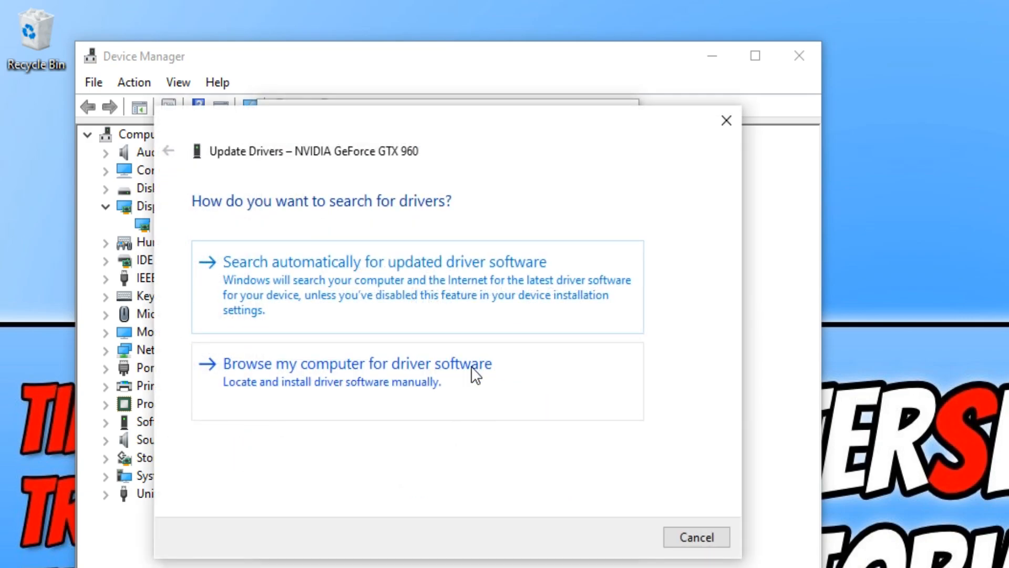
mouse_move(424, 270)
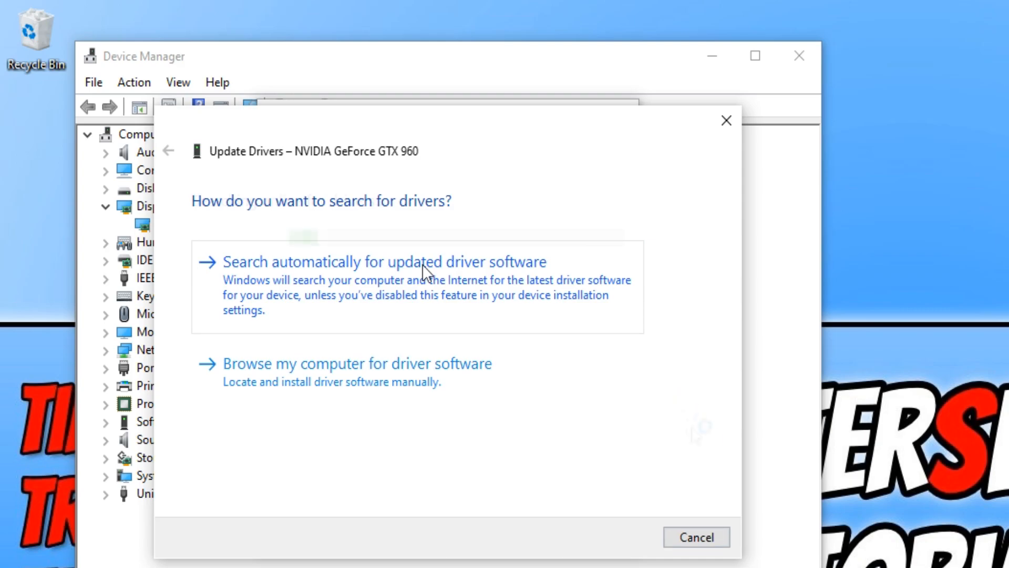
Step: Search automatically for a GTX 960 driver and close once best drivers are confirmed
left_click(384, 262)
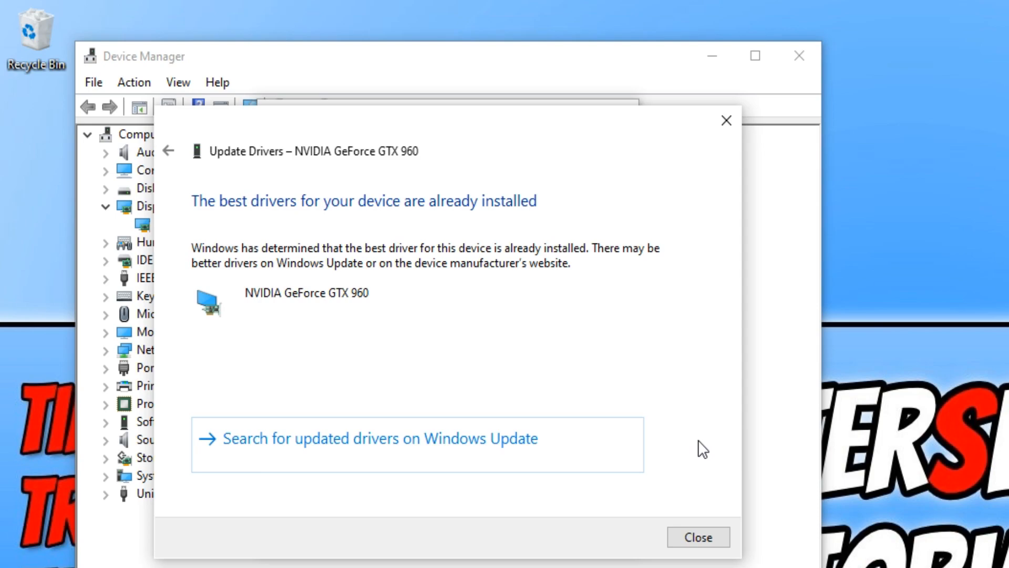
left_click(697, 537)
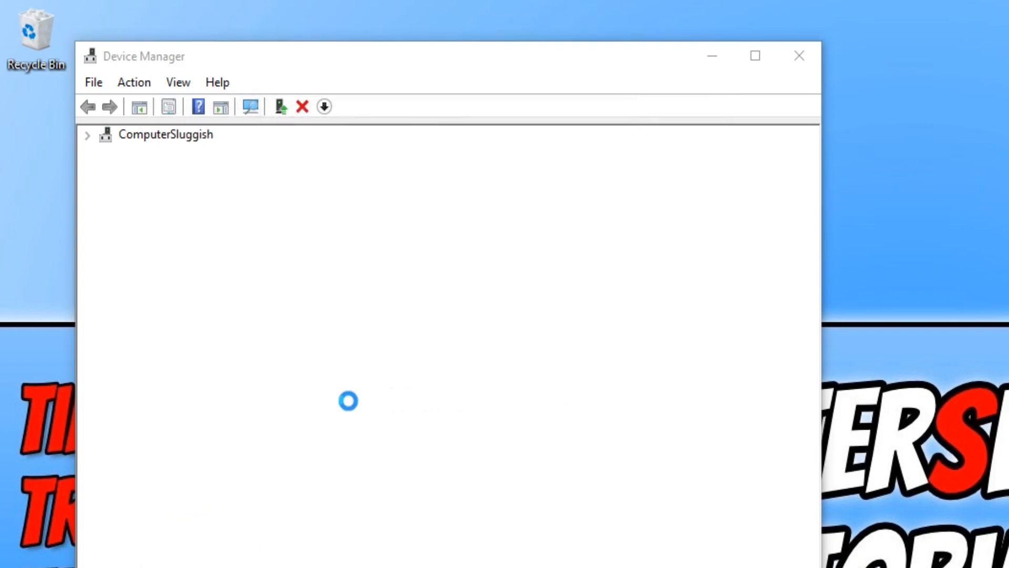
Step: Start an automatic driver search for Speakers (High Definition Audio Device) via its properties
left_click(87, 134)
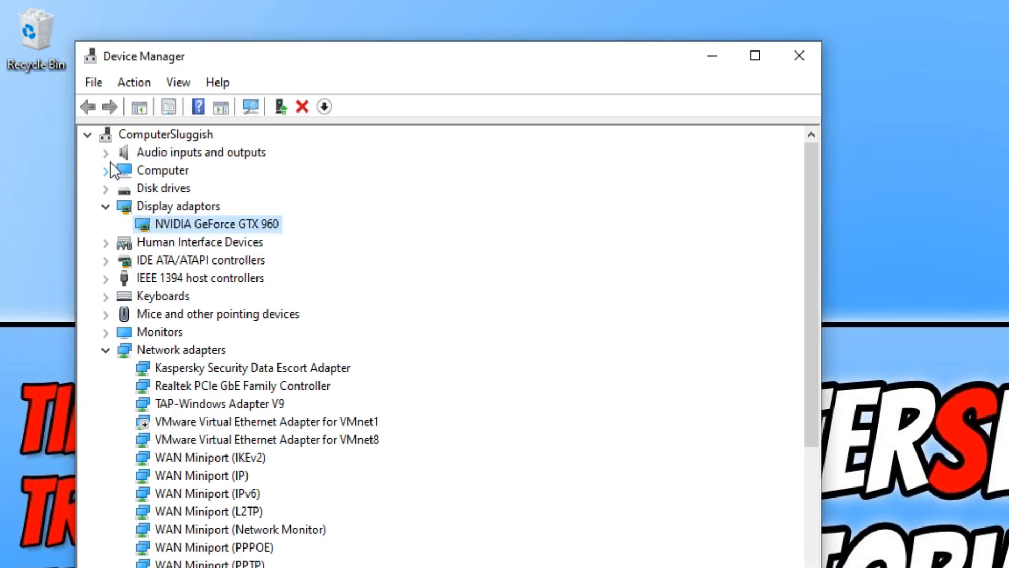
right_click(178, 241)
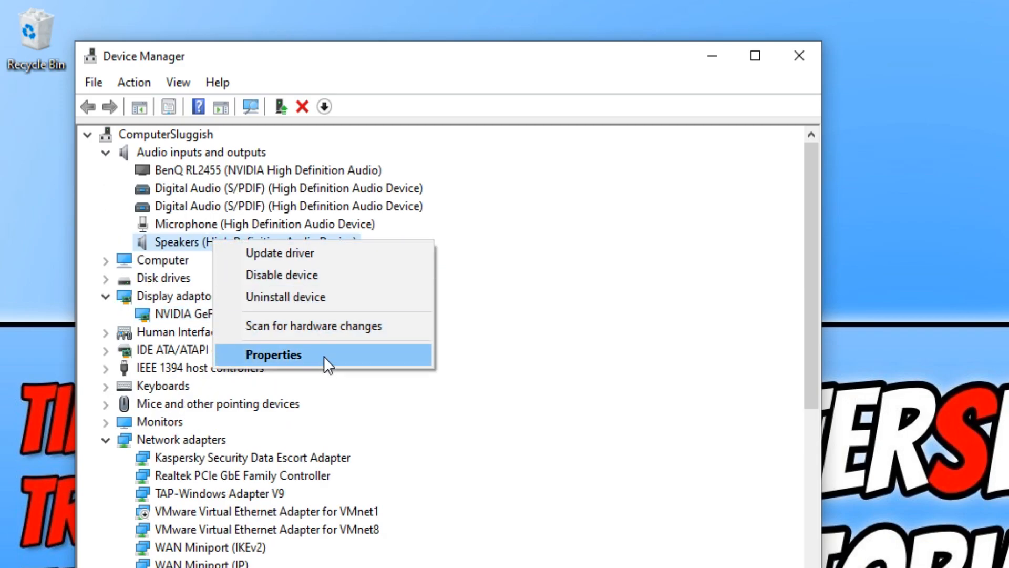
left_click(273, 355)
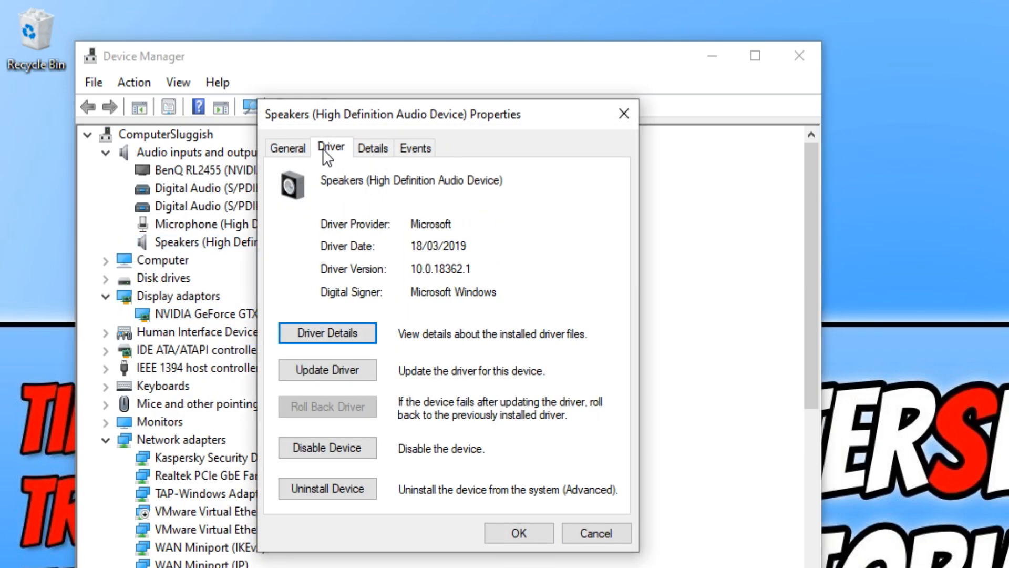
left_click(327, 370)
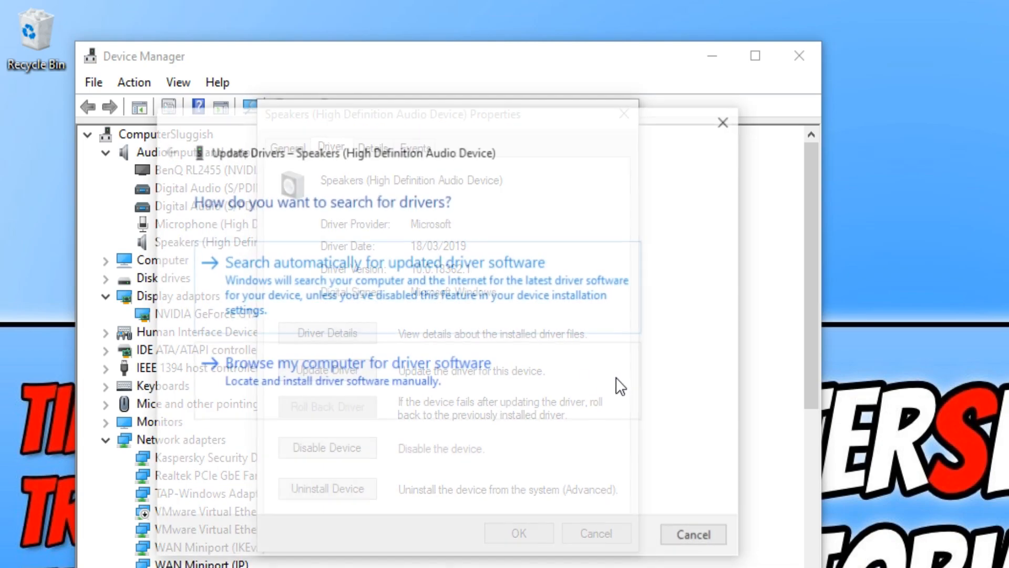
left_click(385, 261)
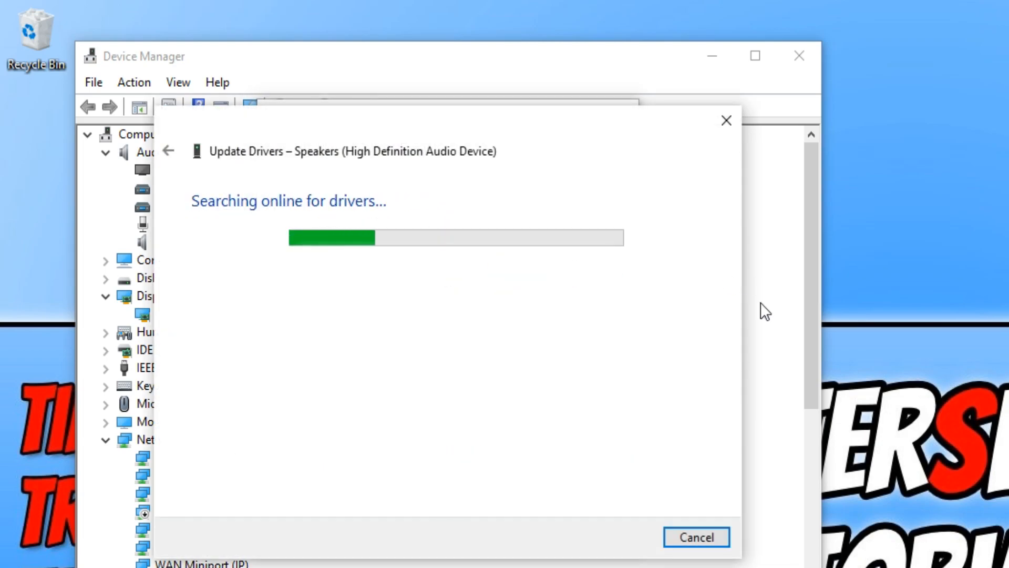
mouse_move(709, 354)
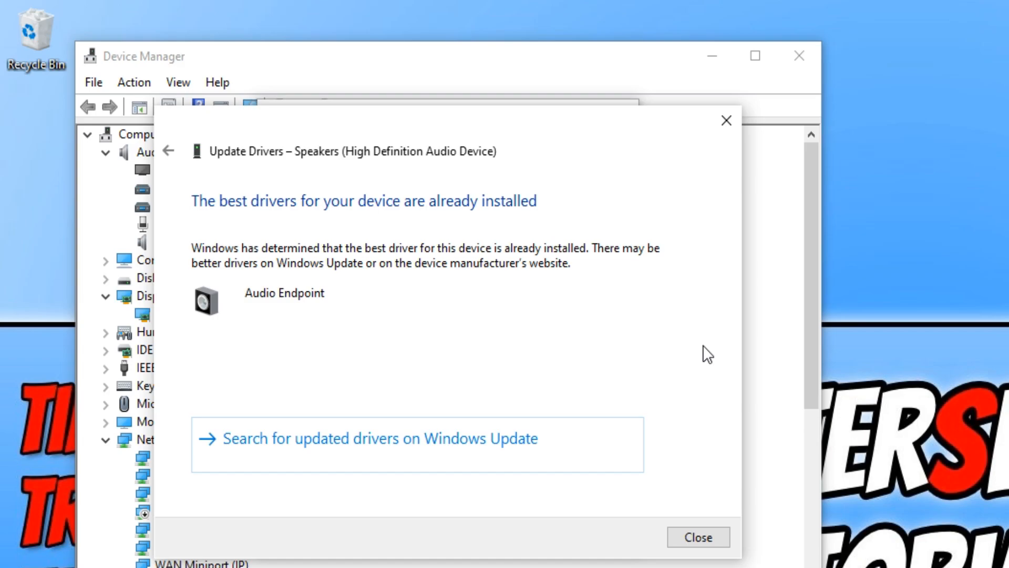
Step: Close the Update Drivers wizard and the Speakers Properties dialog
left_click(698, 536)
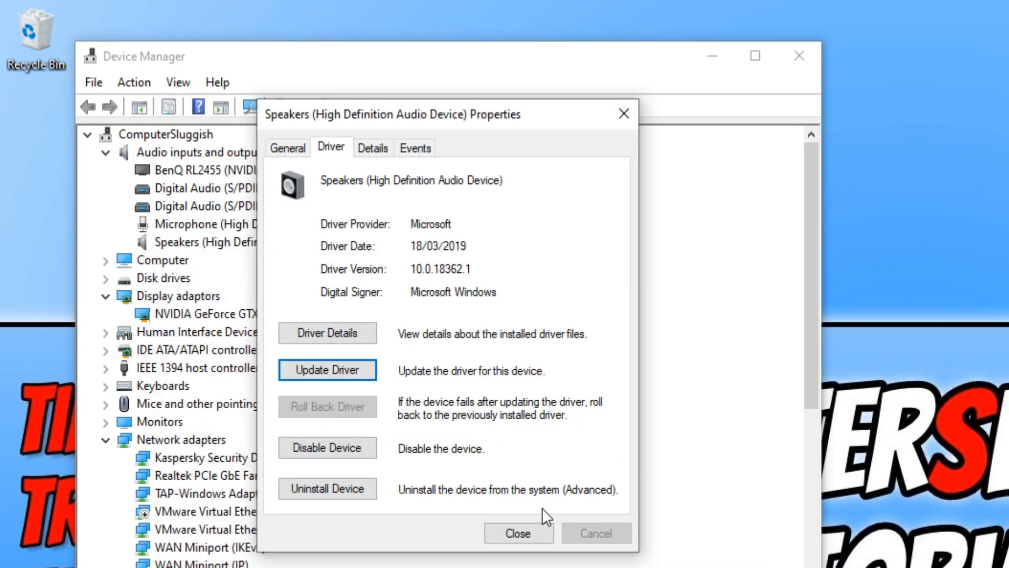
left_click(518, 533)
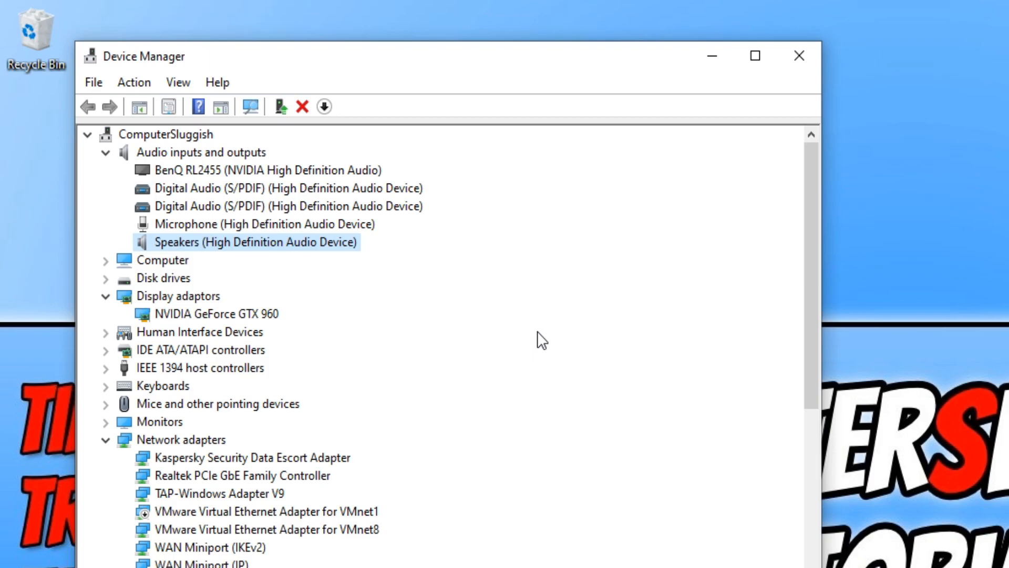